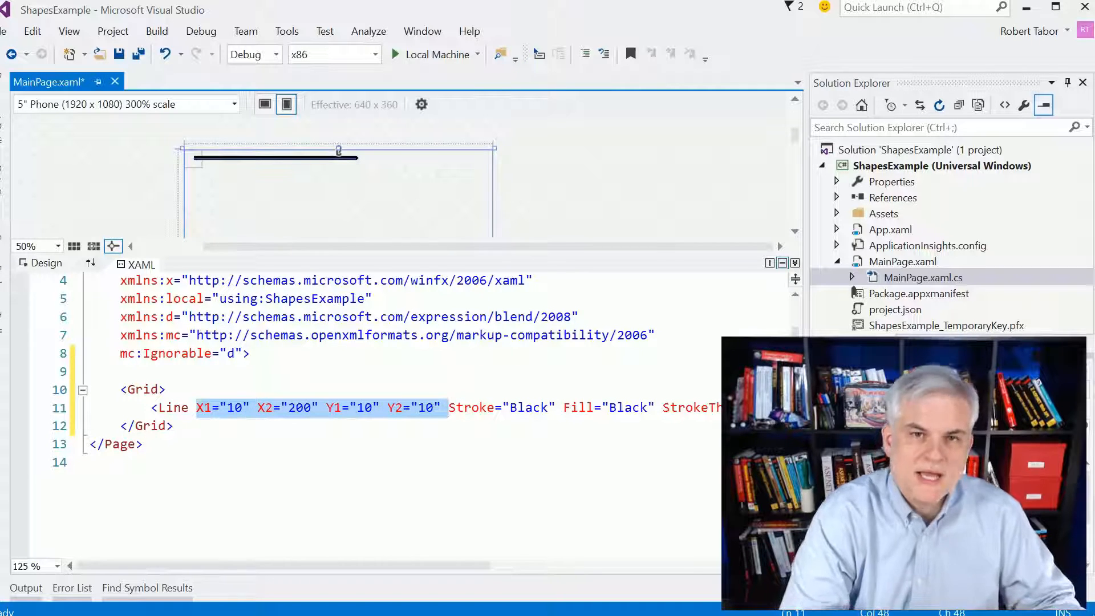
mouse_move(471, 407)
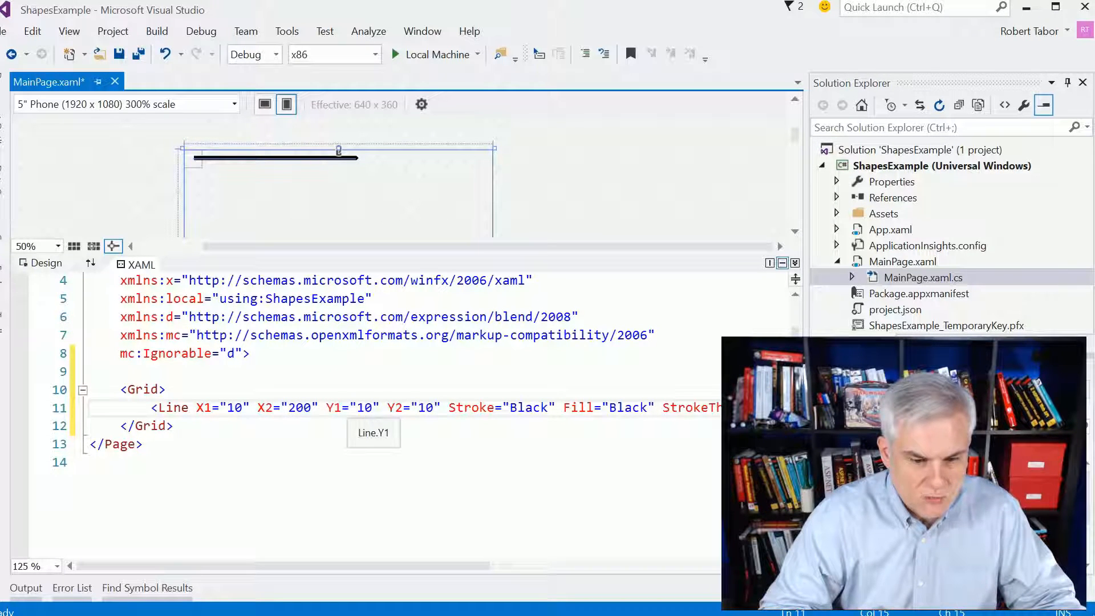
mouse_move(197, 165)
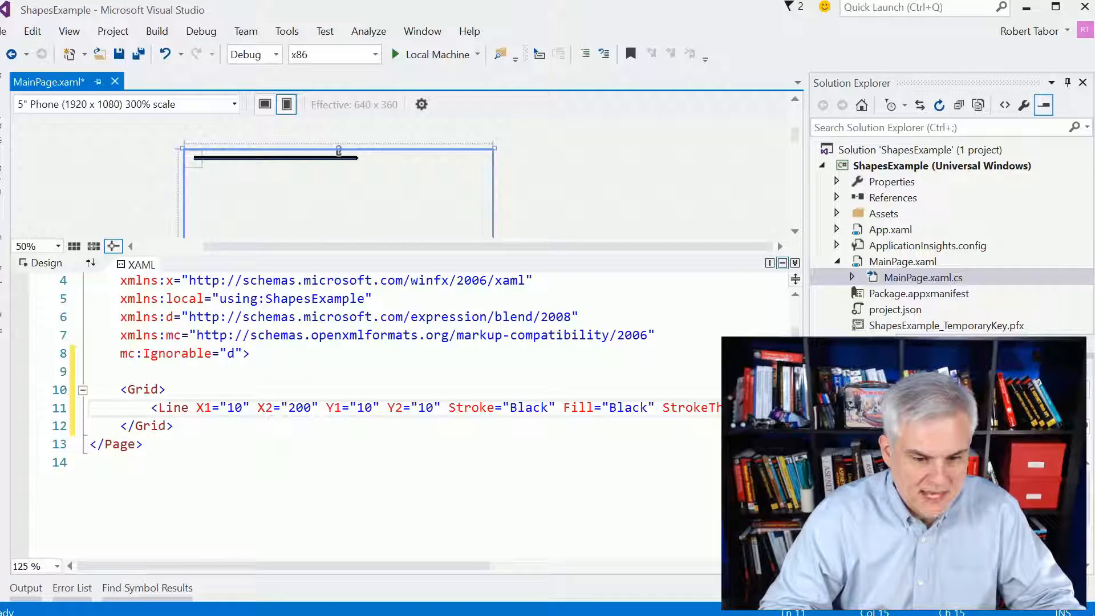
Add three black Line elements with rounded joins forming an outlined triangle below the first line
double_click(393, 407)
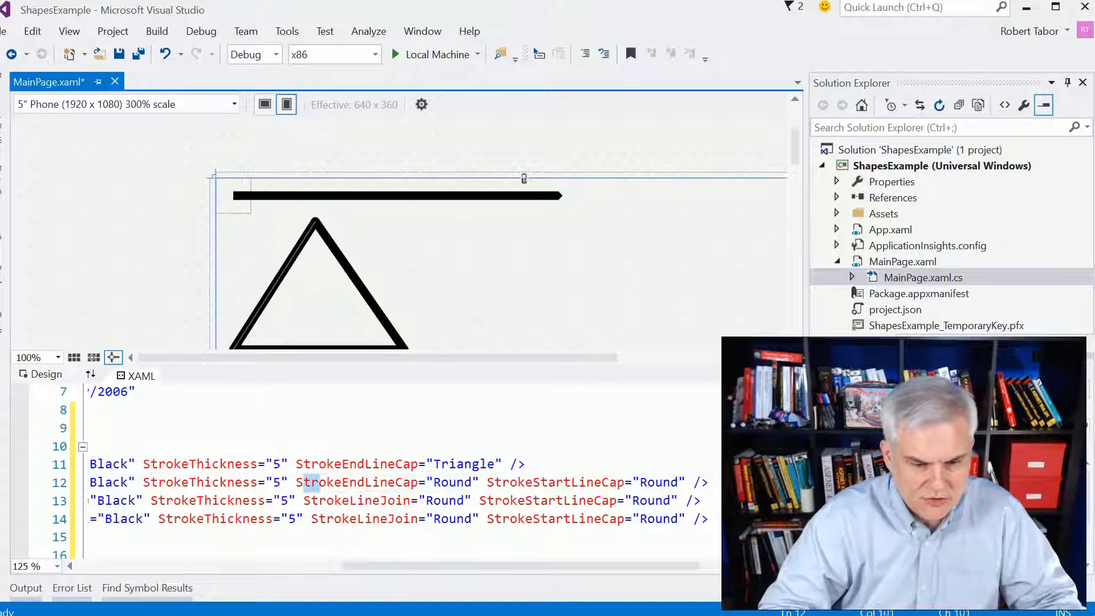
Rename the page's Grid container tags to Canvas
scroll("right", 3)
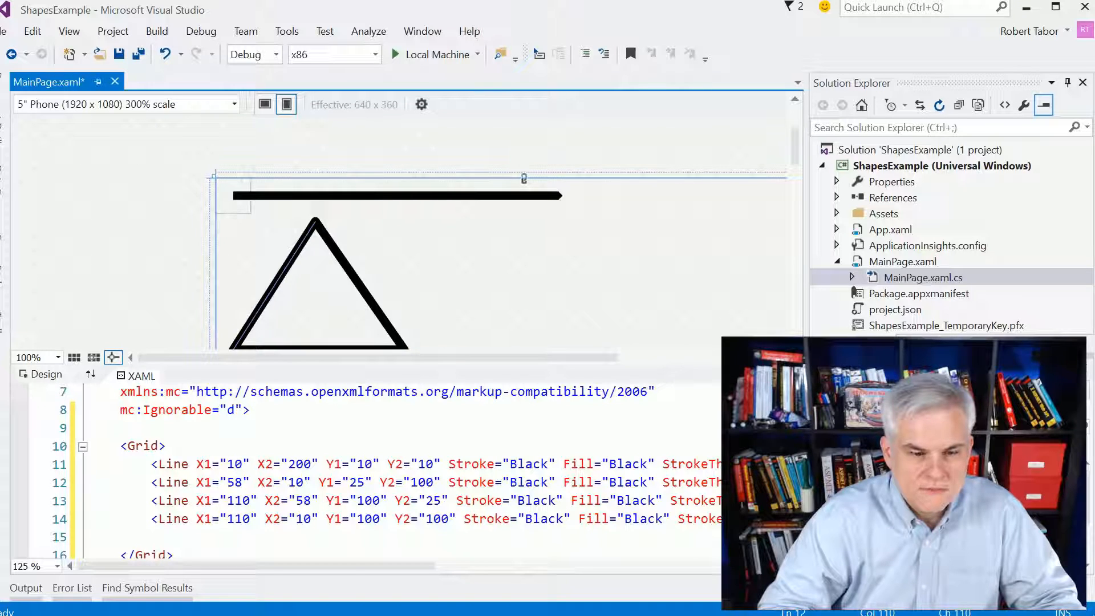
mouse_move(142, 446)
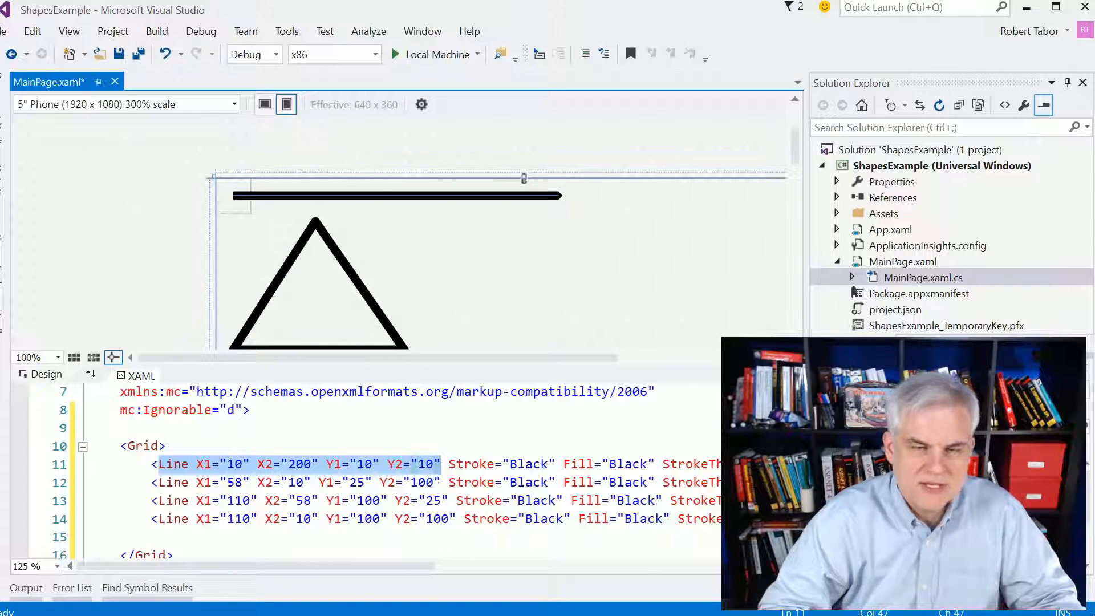
left_click(144, 445)
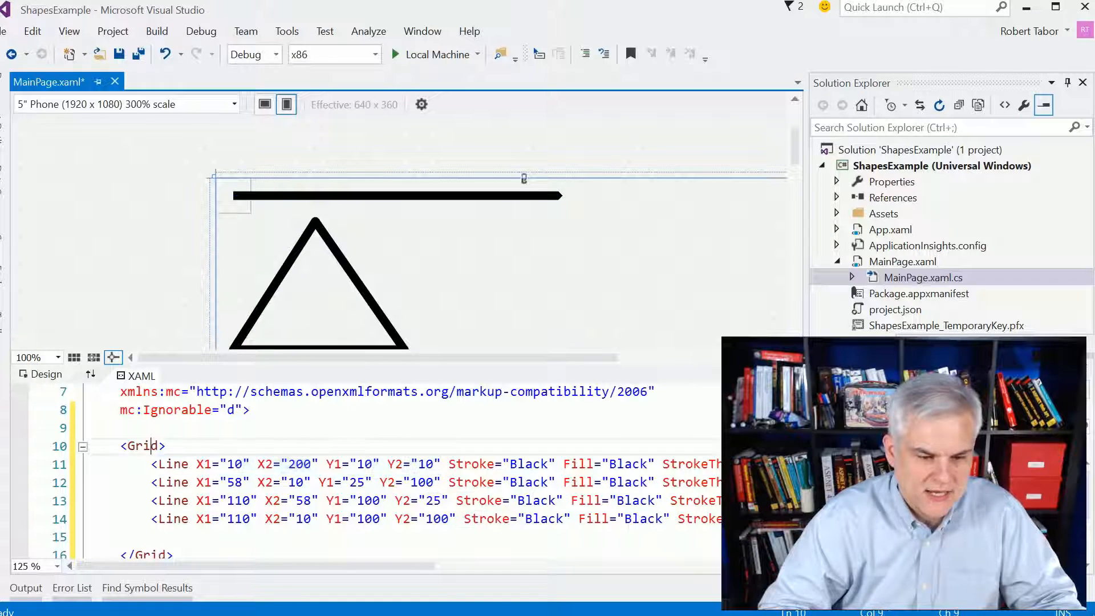
type("Canvas>")
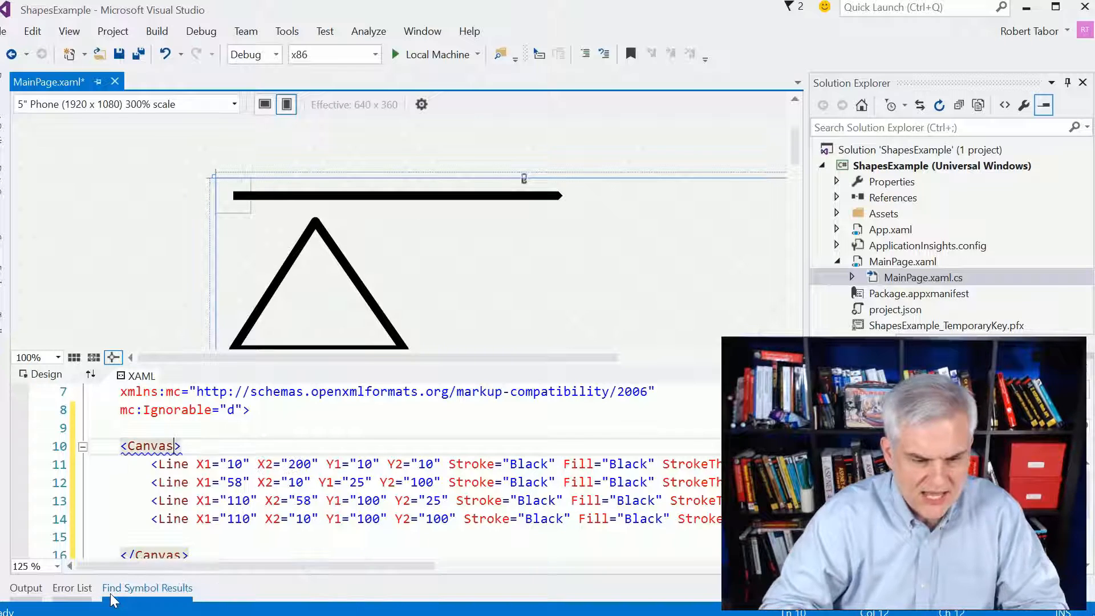
Add a red-filled, black-outlined Polyline triangle at Canvas.Left 150, Canvas.Top 0, thickness 5
scroll("down", 3)
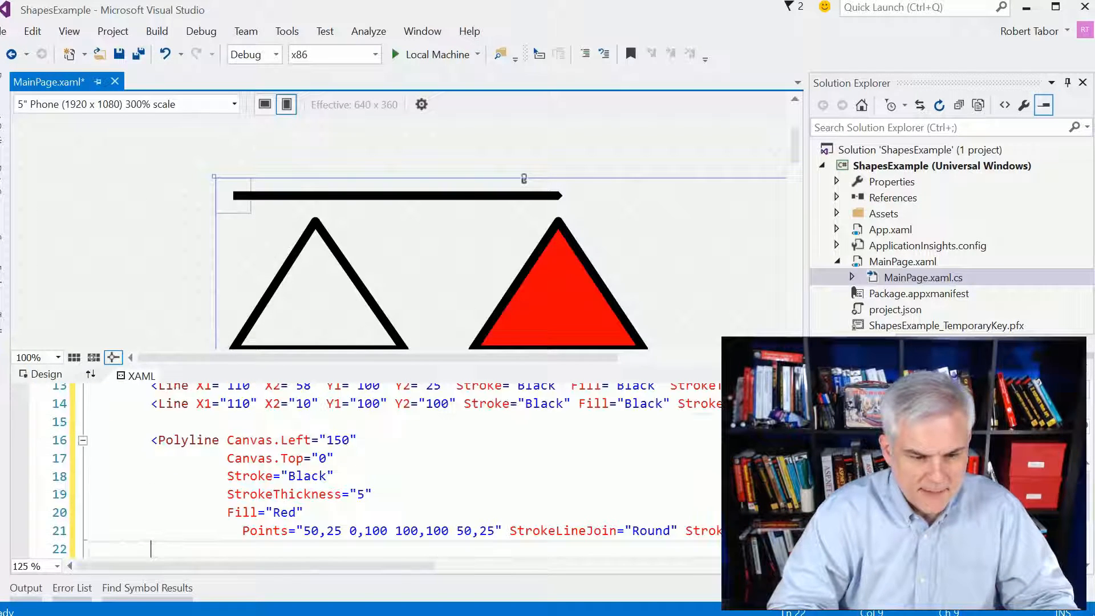
mouse_move(300, 494)
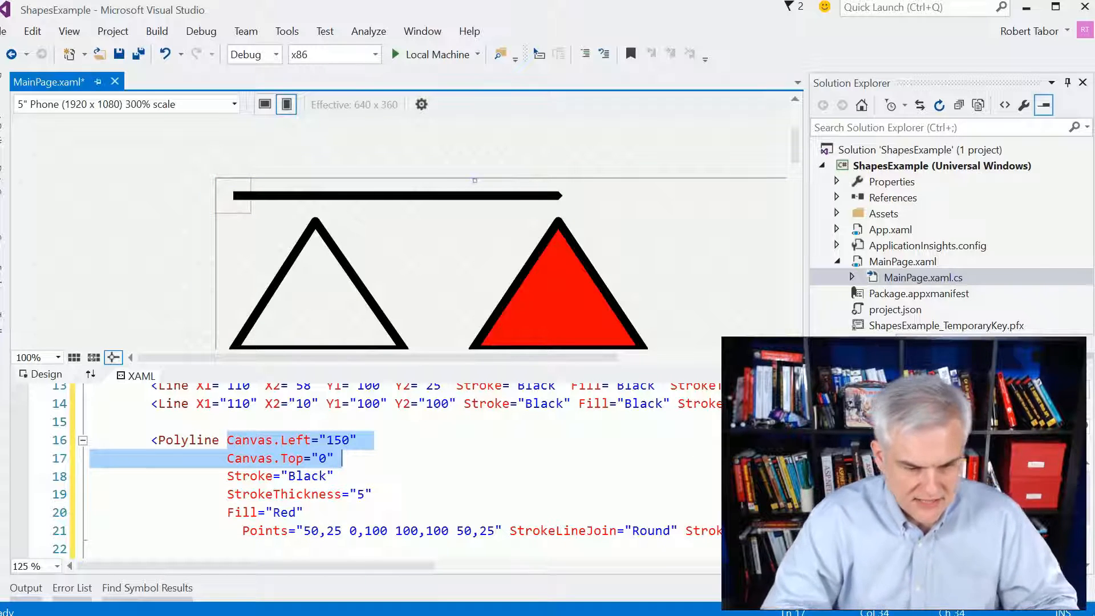
Add HelloTextBlock reading 'Shapes Example' at Canvas.Left 50, Top 150, FontSize 24
scroll("down", 3)
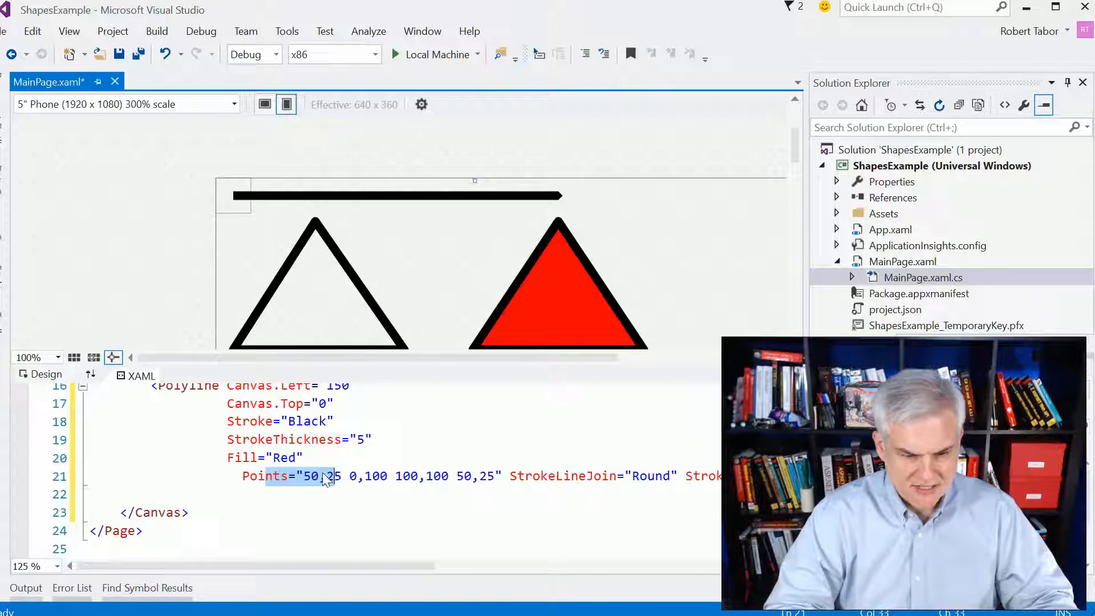
mouse_move(328, 478)
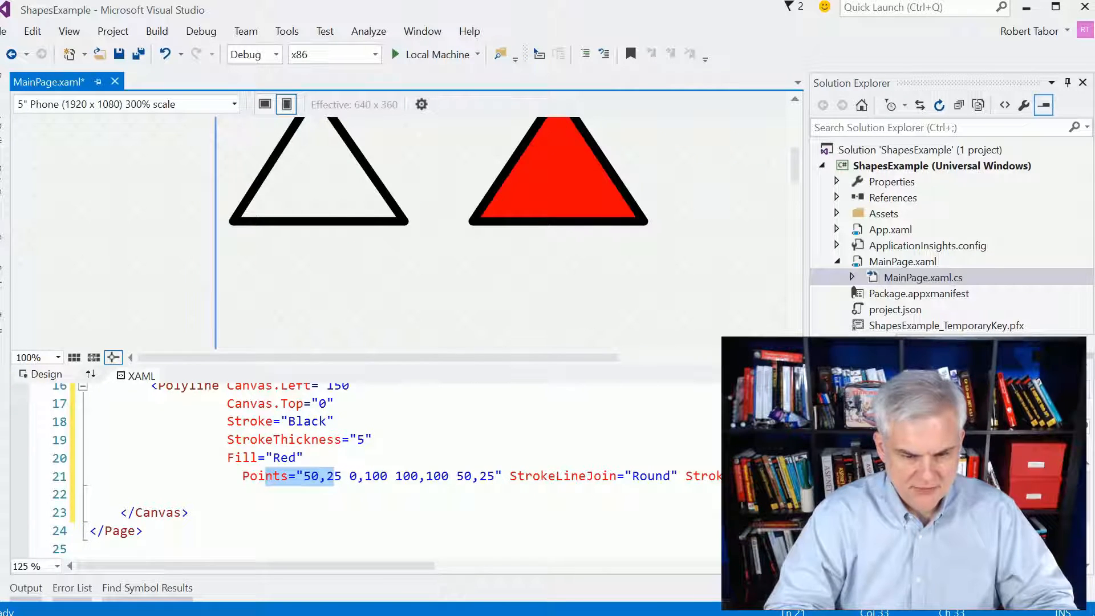
scroll("left", 3)
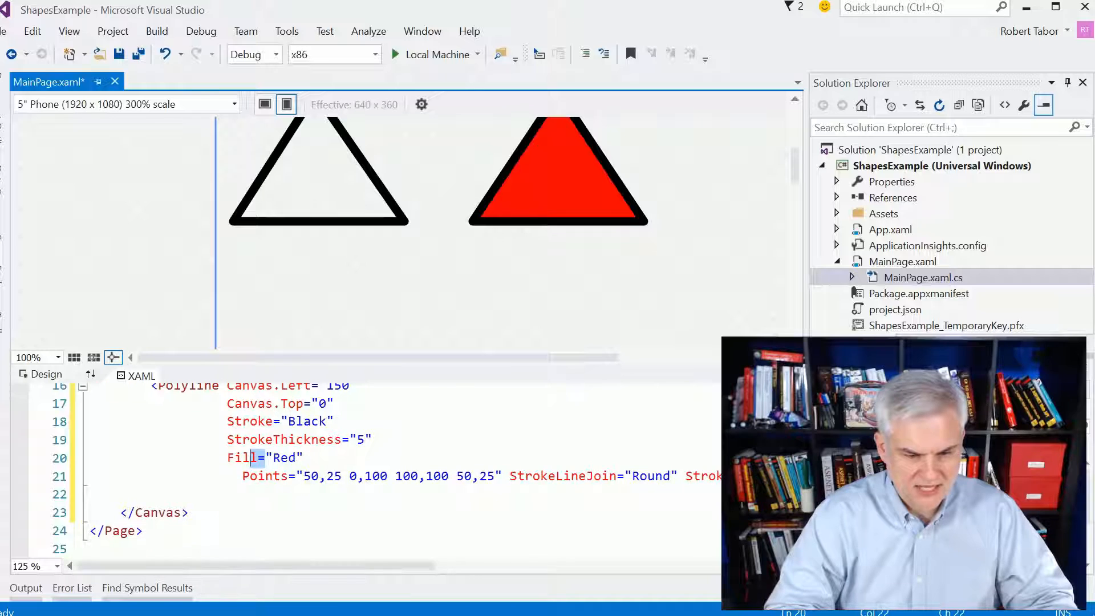
scroll("up", 3)
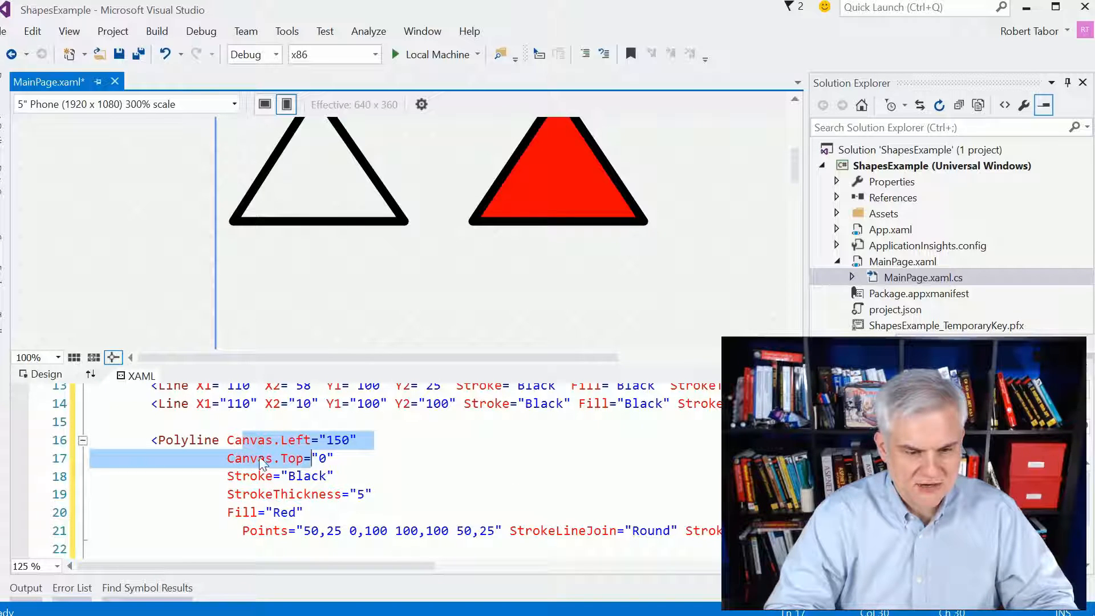
mouse_move(263, 449)
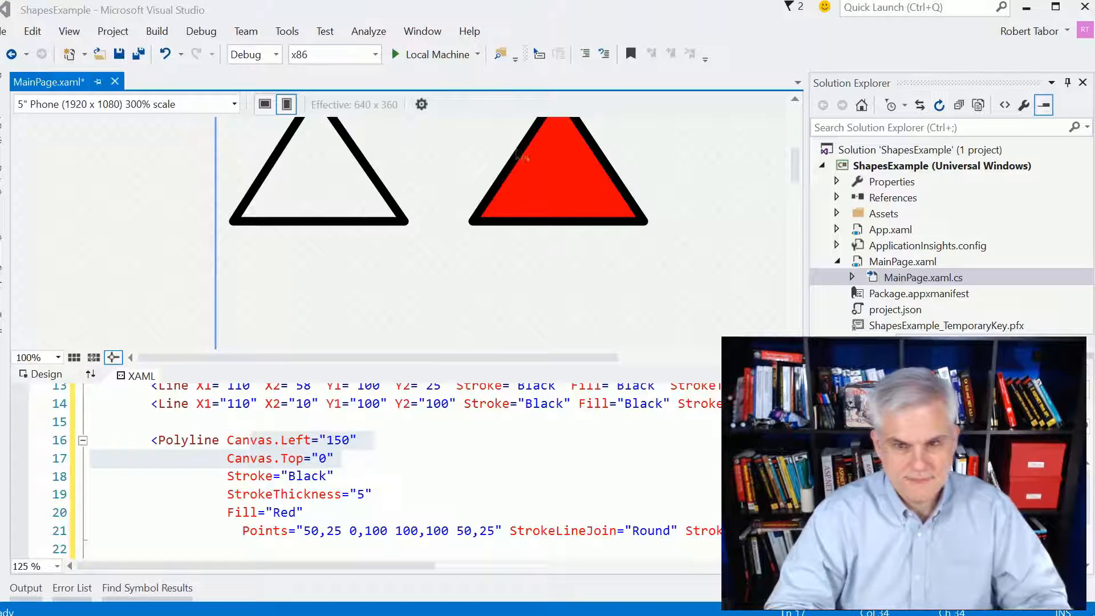
scroll("down", 3)
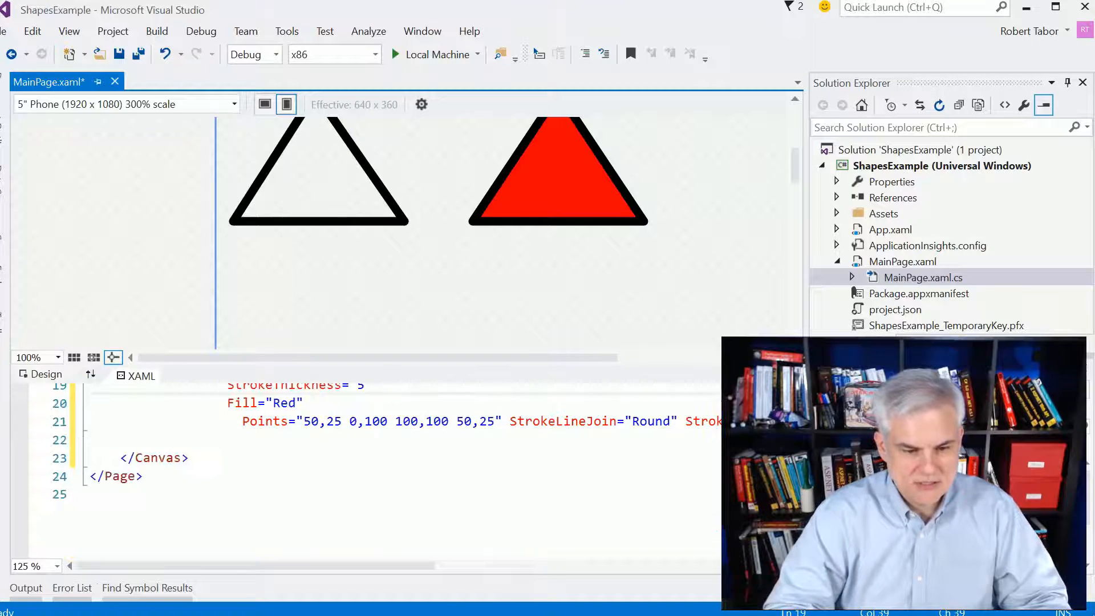
scroll("down", 3)
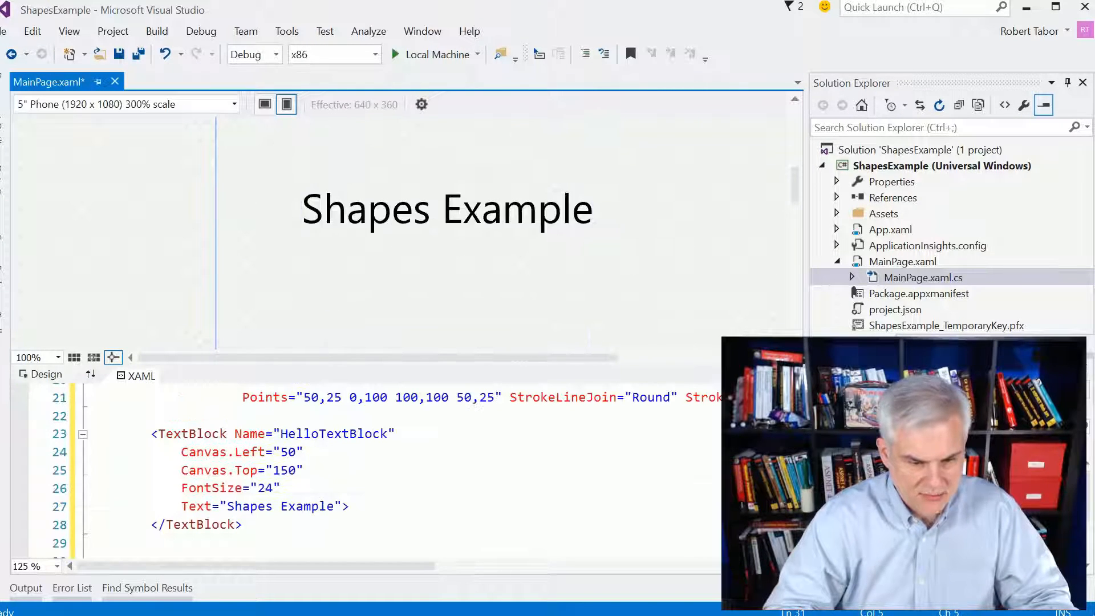
Add a yellow Rectangle 100 wide by 50 high at Canvas.Top 200, Left 0
left_click(447, 208)
type("<Rectangle Canvas.Top=\"200\" Canvas.Left=\"0\" Height=\"50\" Width=\"100\" Fill=\"Y")
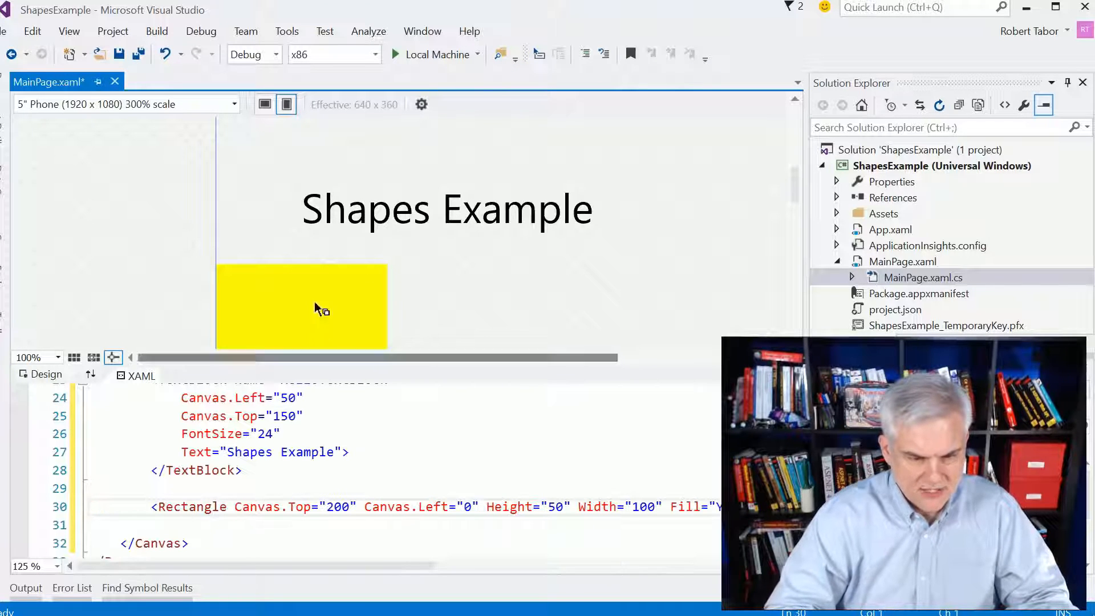
Add a blue Ellipse, height 100, stroke 10, at Left 10, Top 200, with Canvas.ZIndex on the rectangle
scroll("up", 3)
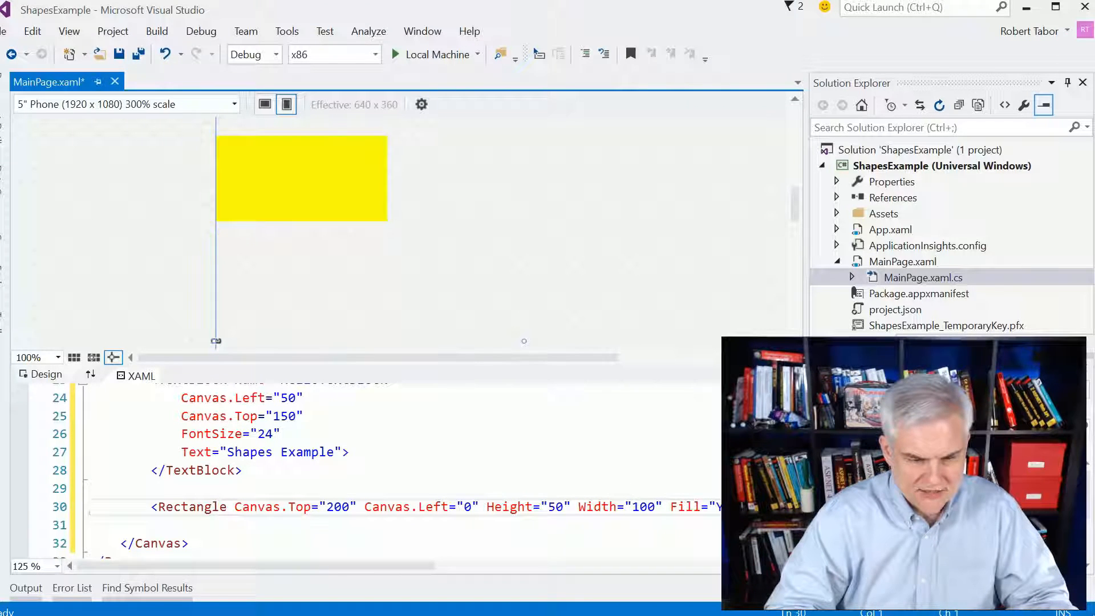
left_click(301, 178)
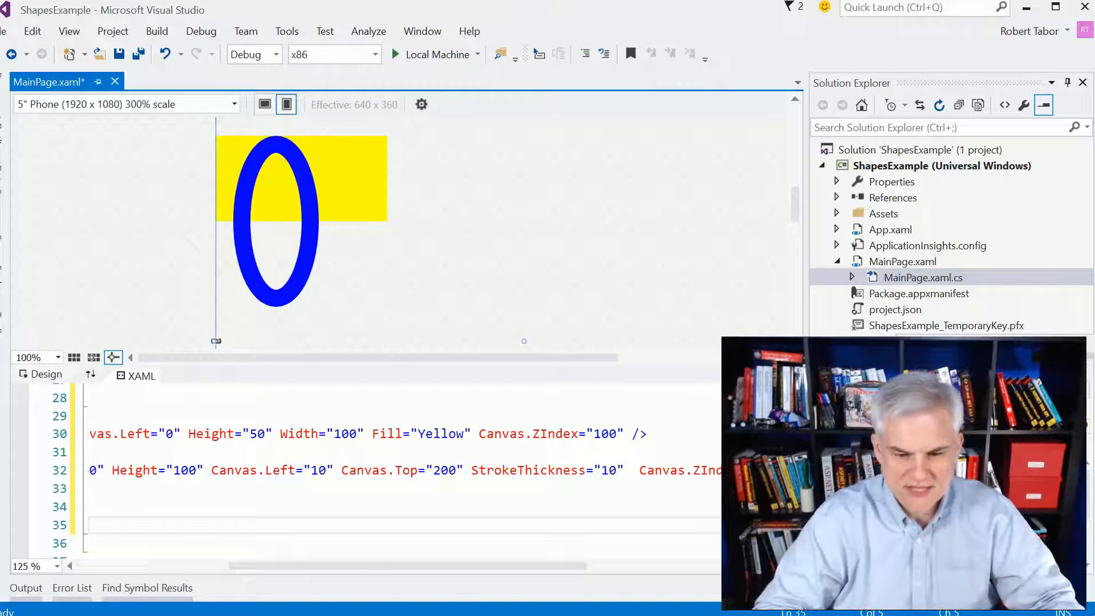
Raise the Rectangle's Canvas.ZIndex above the Ellipse's so it covers the ellipse's upper half
left_click(274, 220)
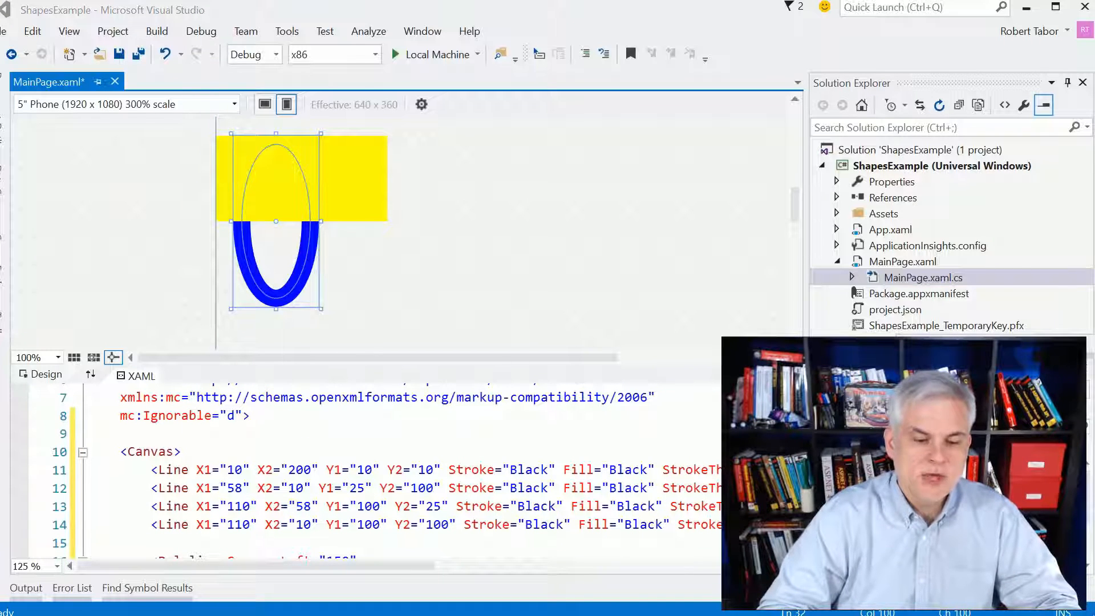
scroll("down", 3)
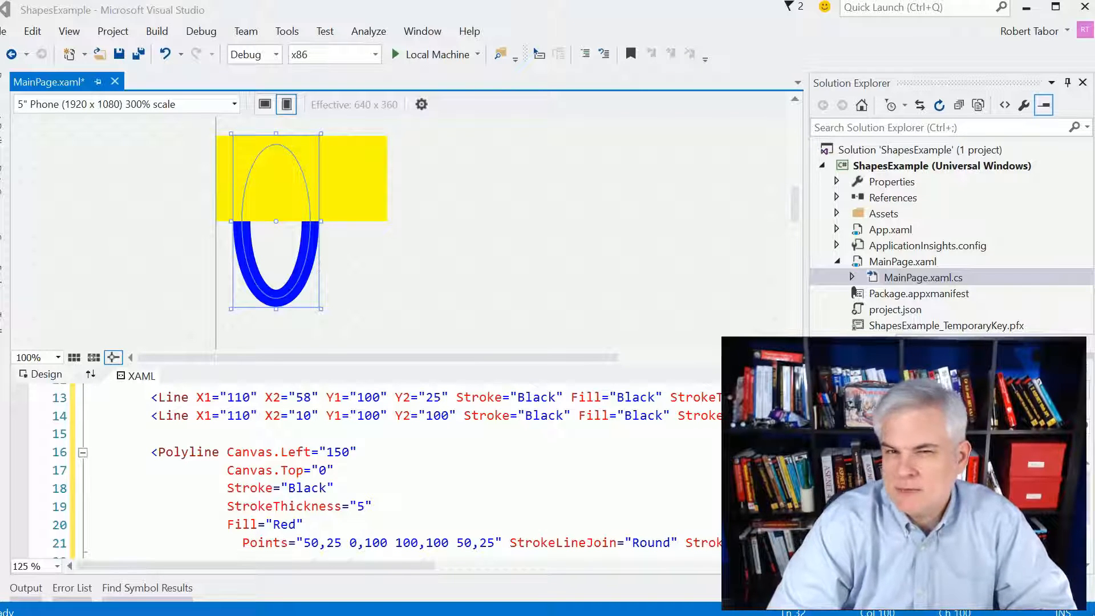
scroll("down", 3)
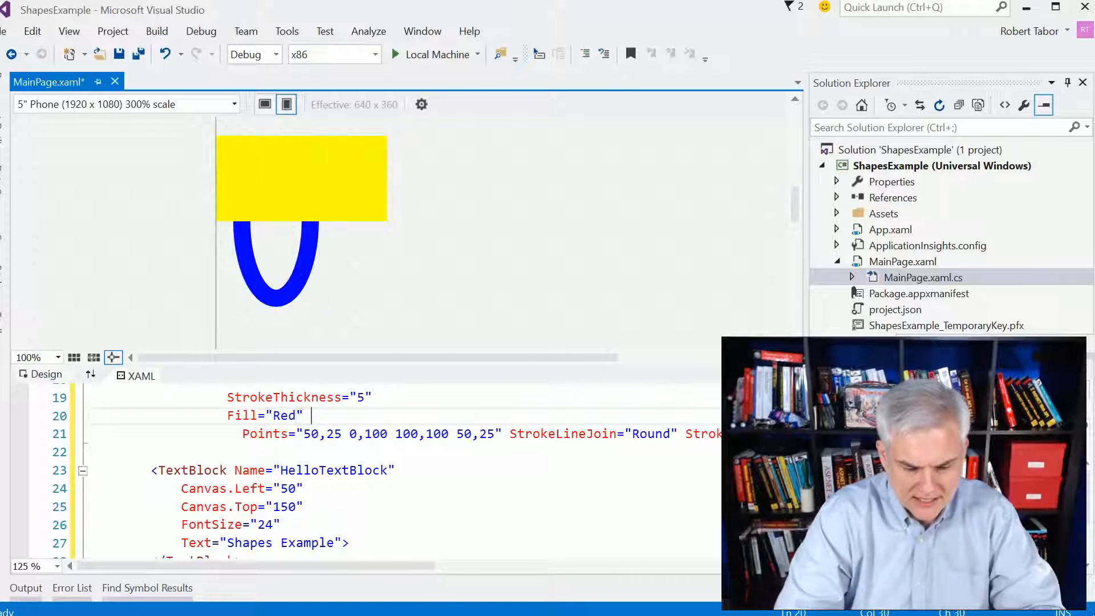
type("Cli")
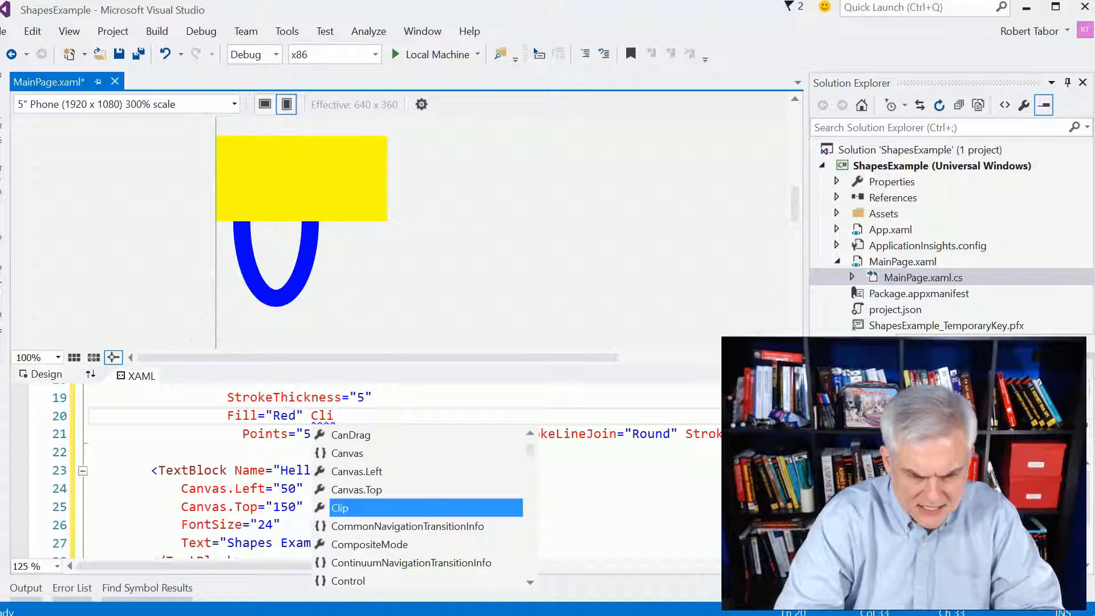
type("Tapp")
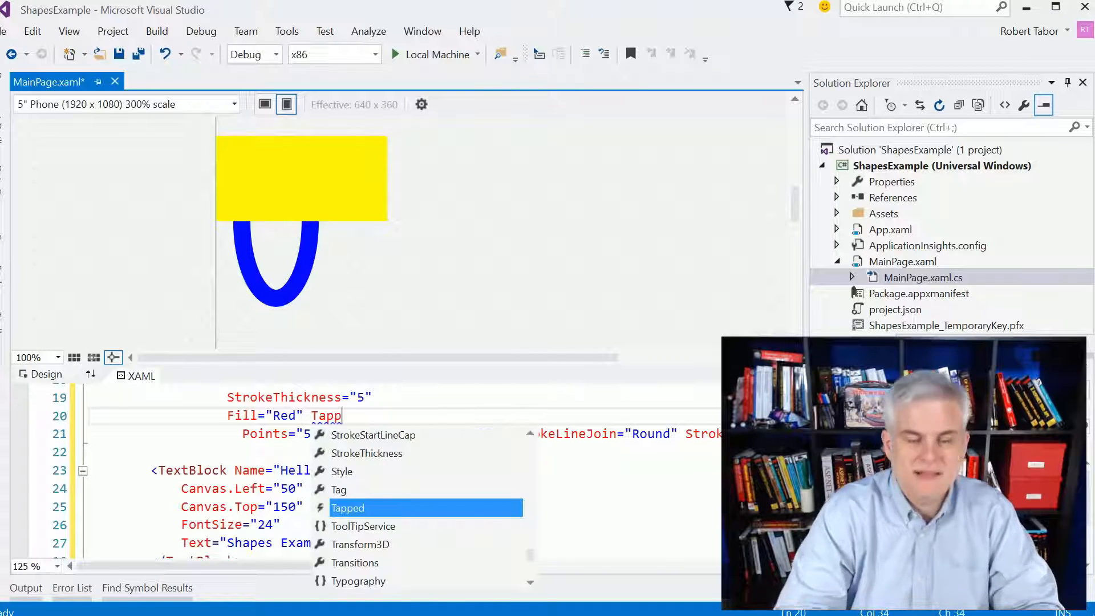